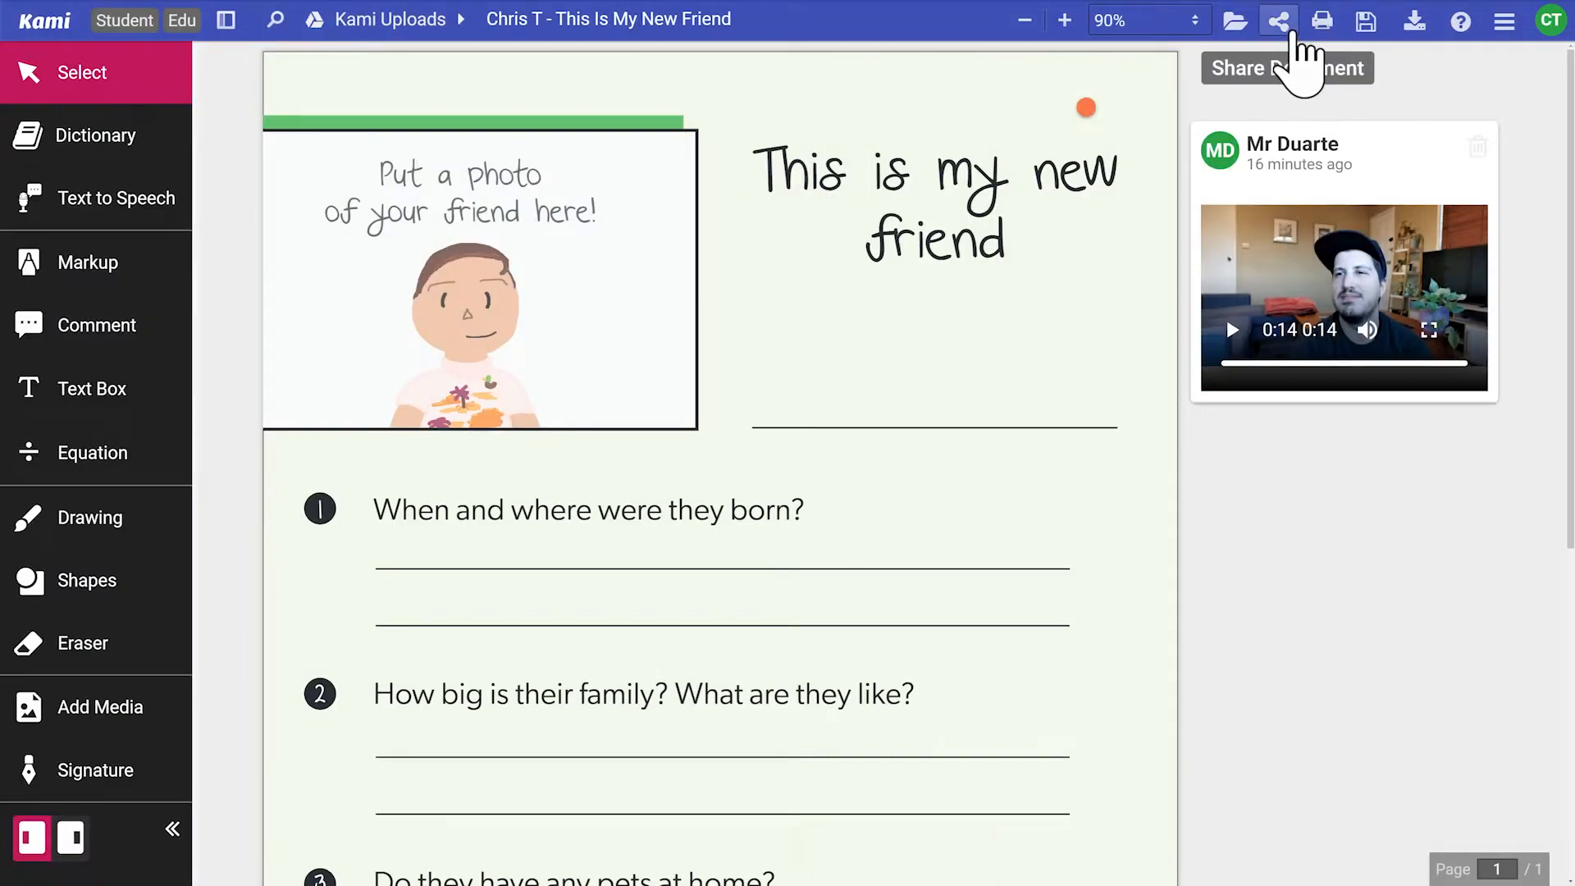
# Step: Share the friend worksheet so anyone with the link can edit it
pyautogui.click(1279, 20)
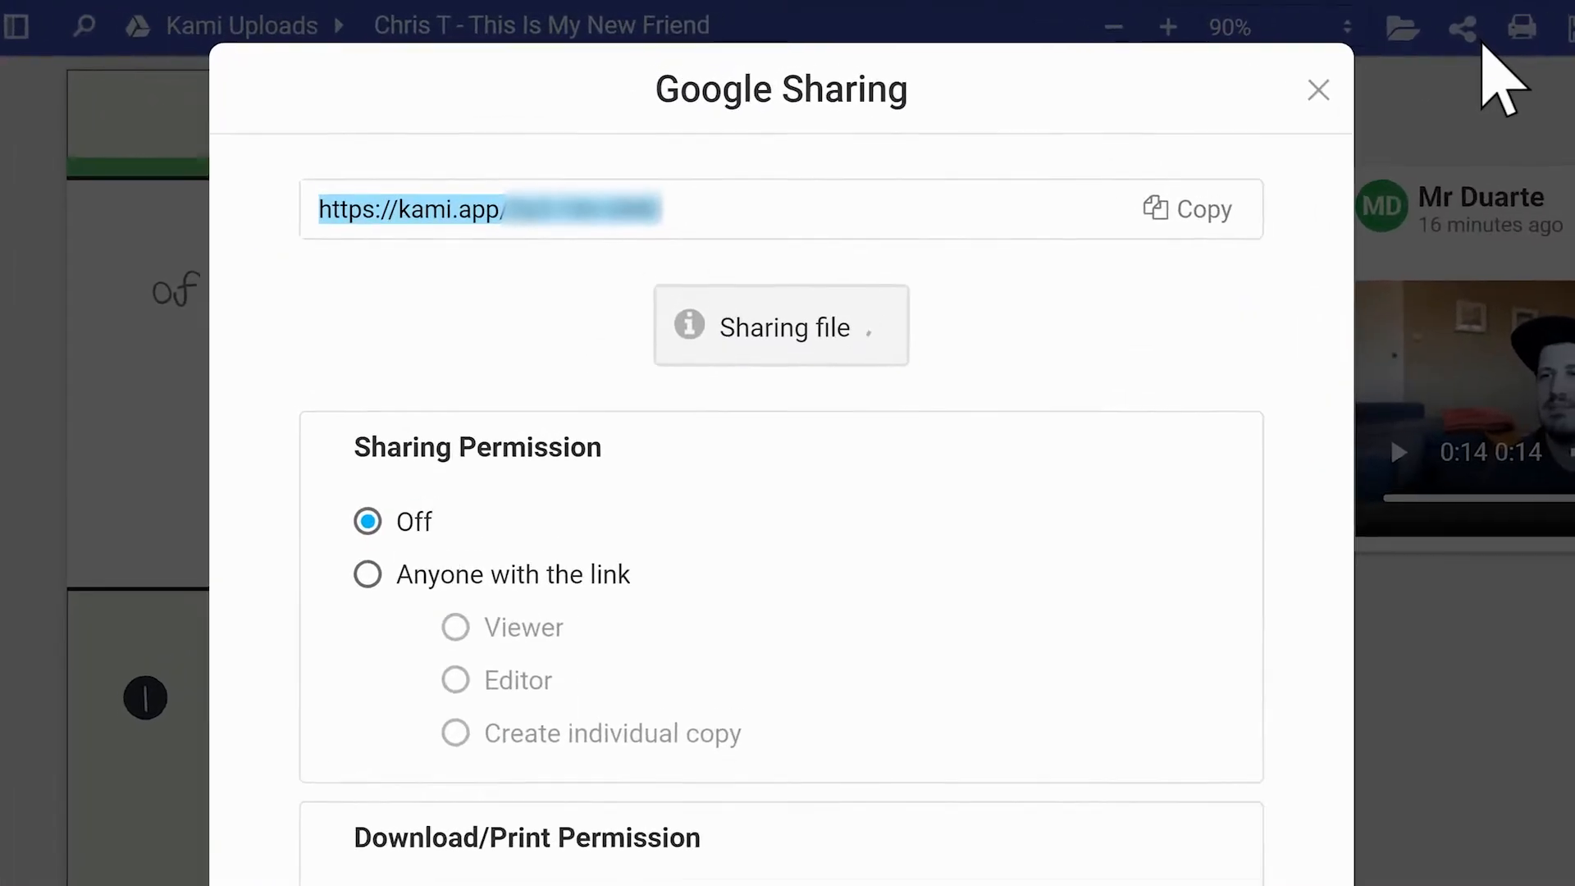
pyautogui.click(366, 573)
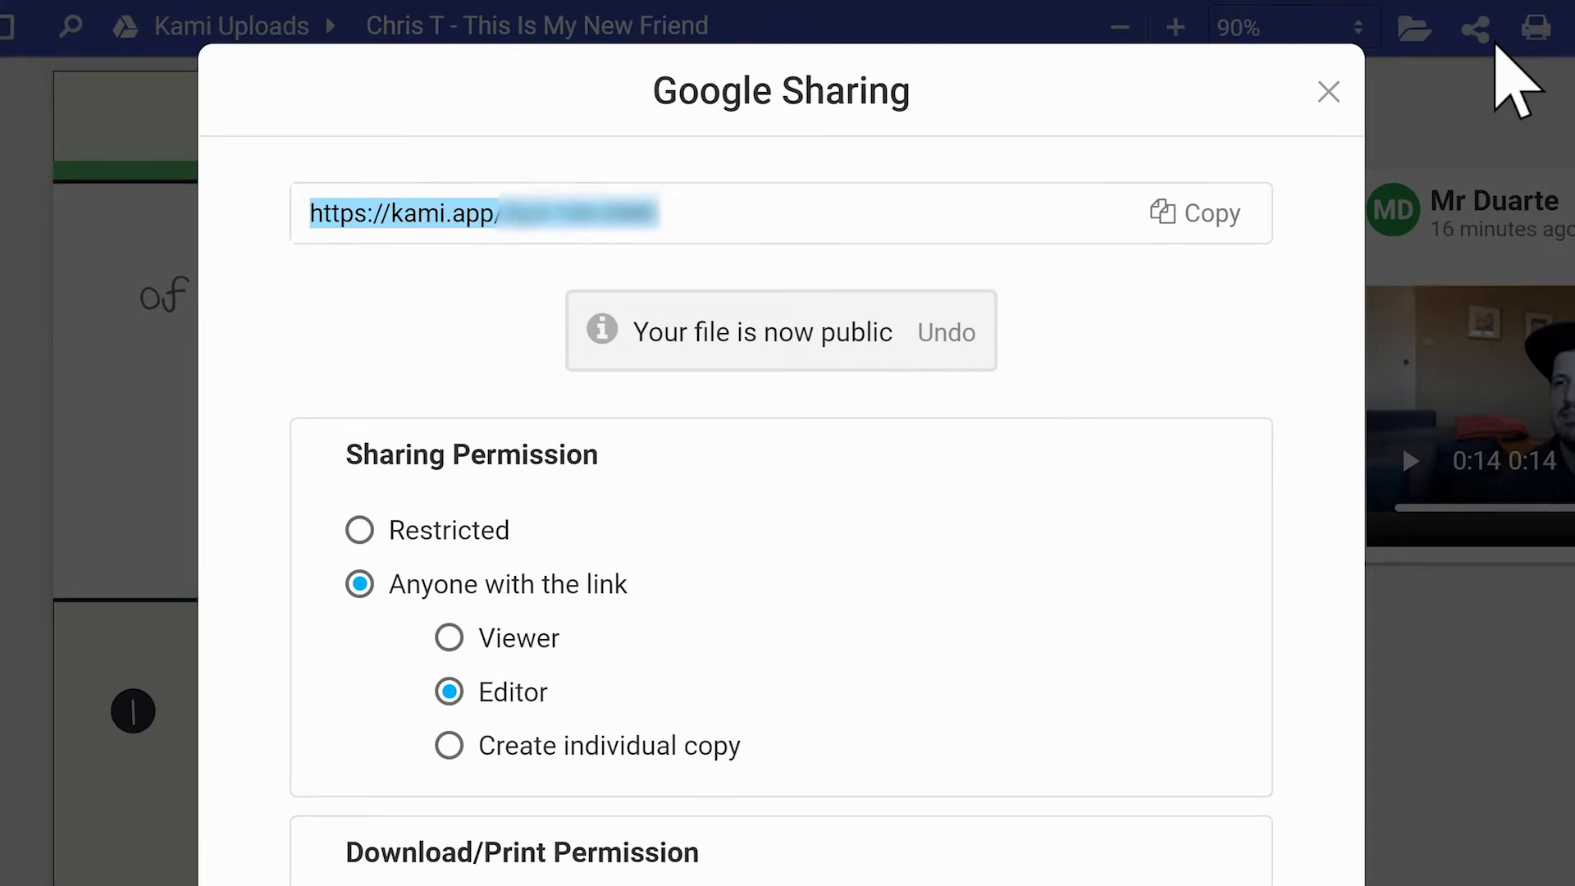
pyautogui.click(1328, 91)
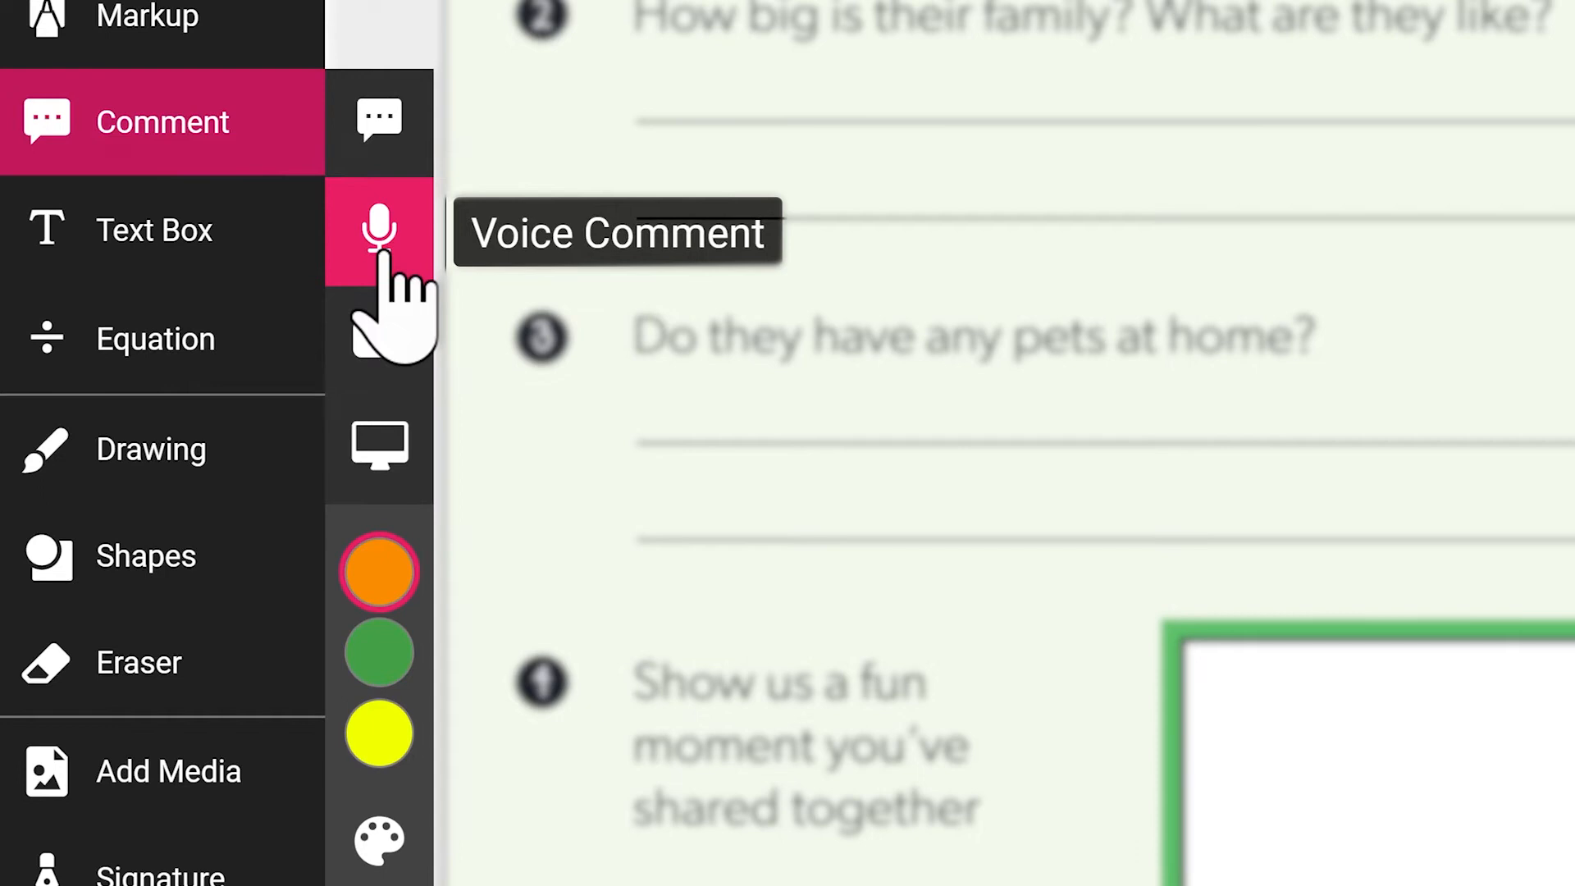
# Step: Start a voice comment from the Comment tool's Voice Comment option
pyautogui.click(380, 229)
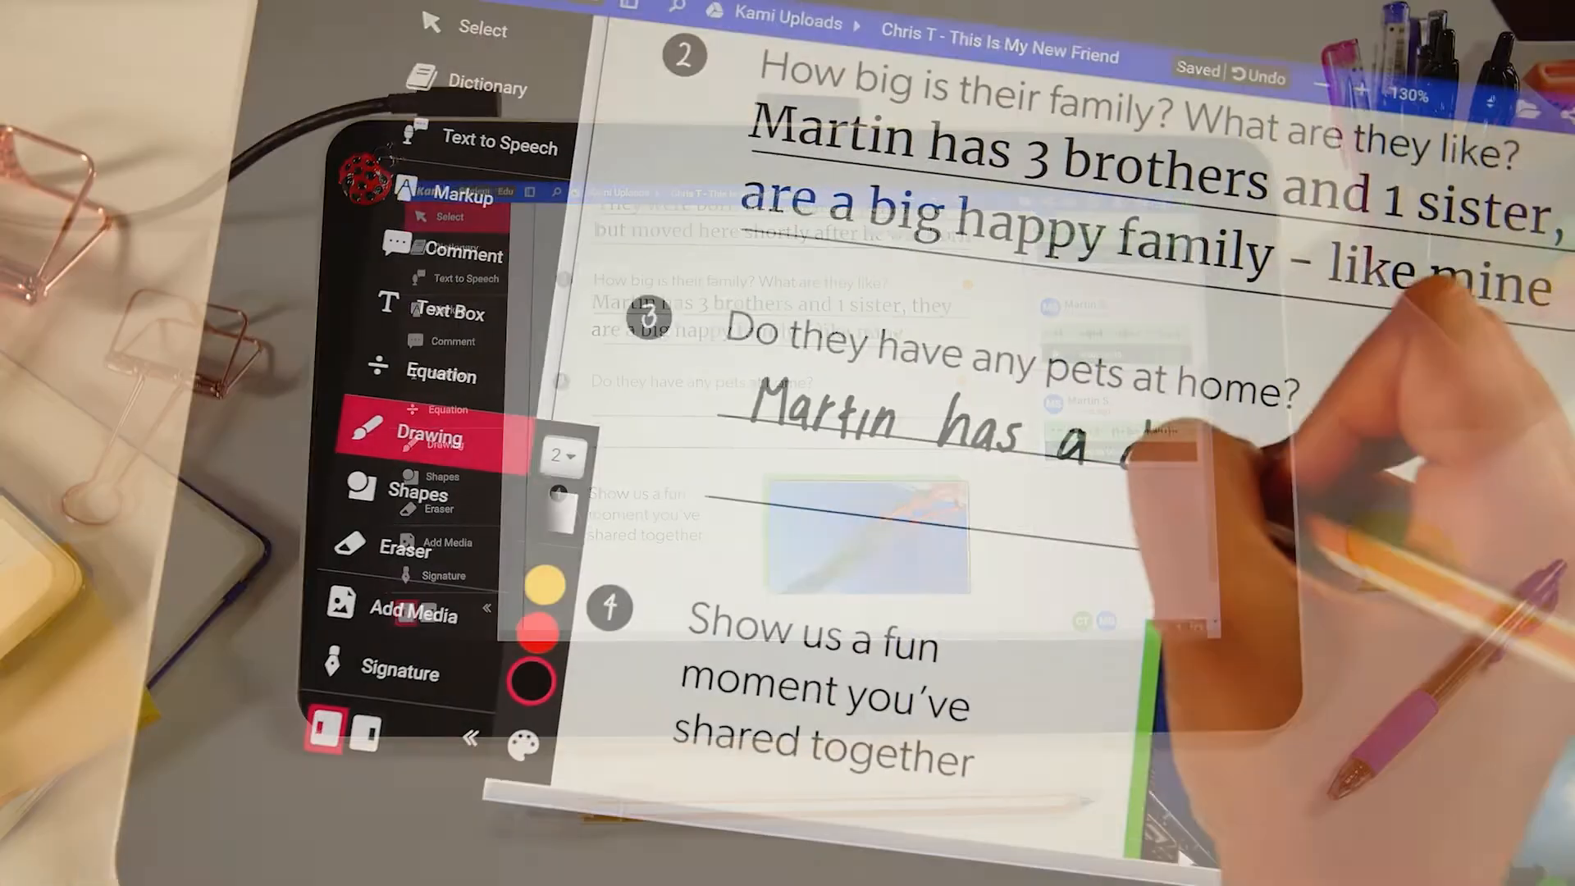
# Step: Handwrite the pets answer on the line under question 3
pyautogui.moveTo(1055, 432); pyautogui.dragTo(1145, 437)
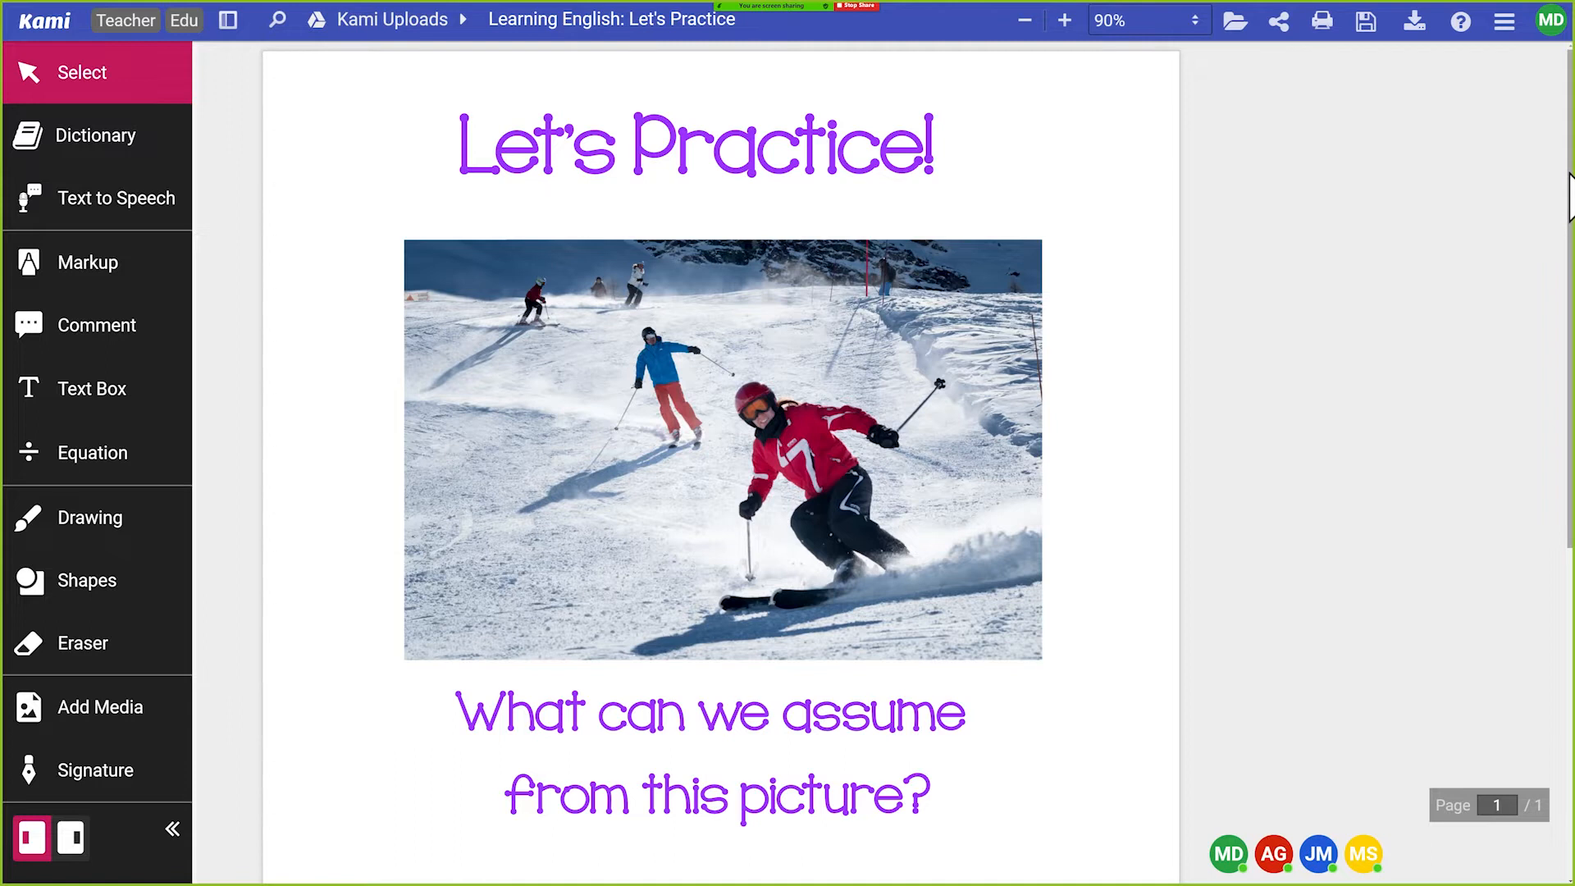
# Step: Scroll the Let's Practice worksheet down to the Who, What, When, Where lines
pyautogui.scroll(-3)
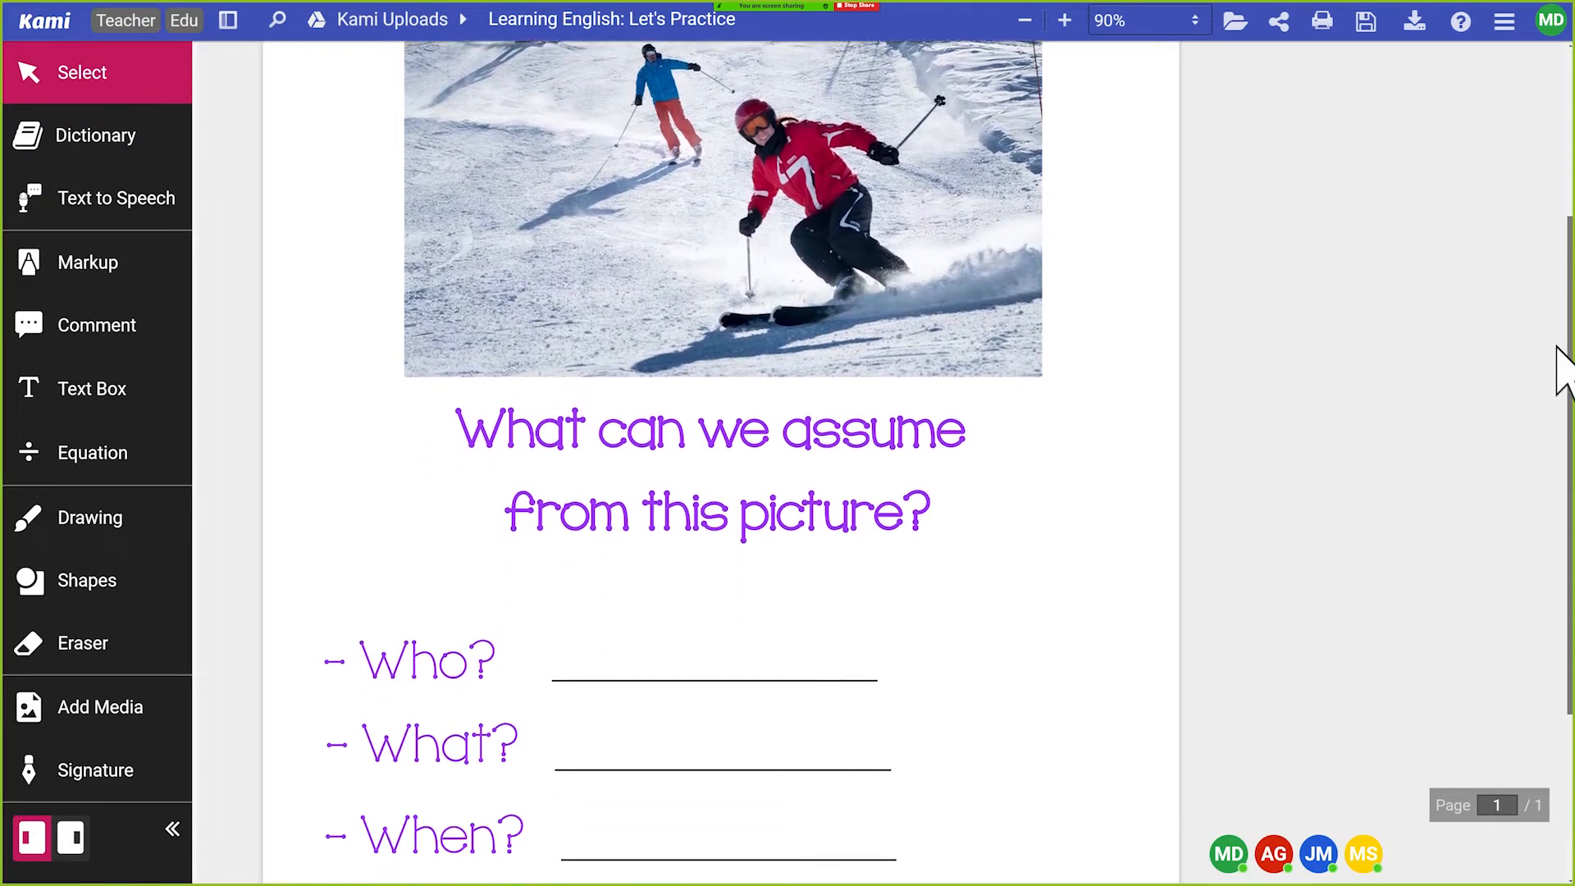
pyautogui.scroll(-3)
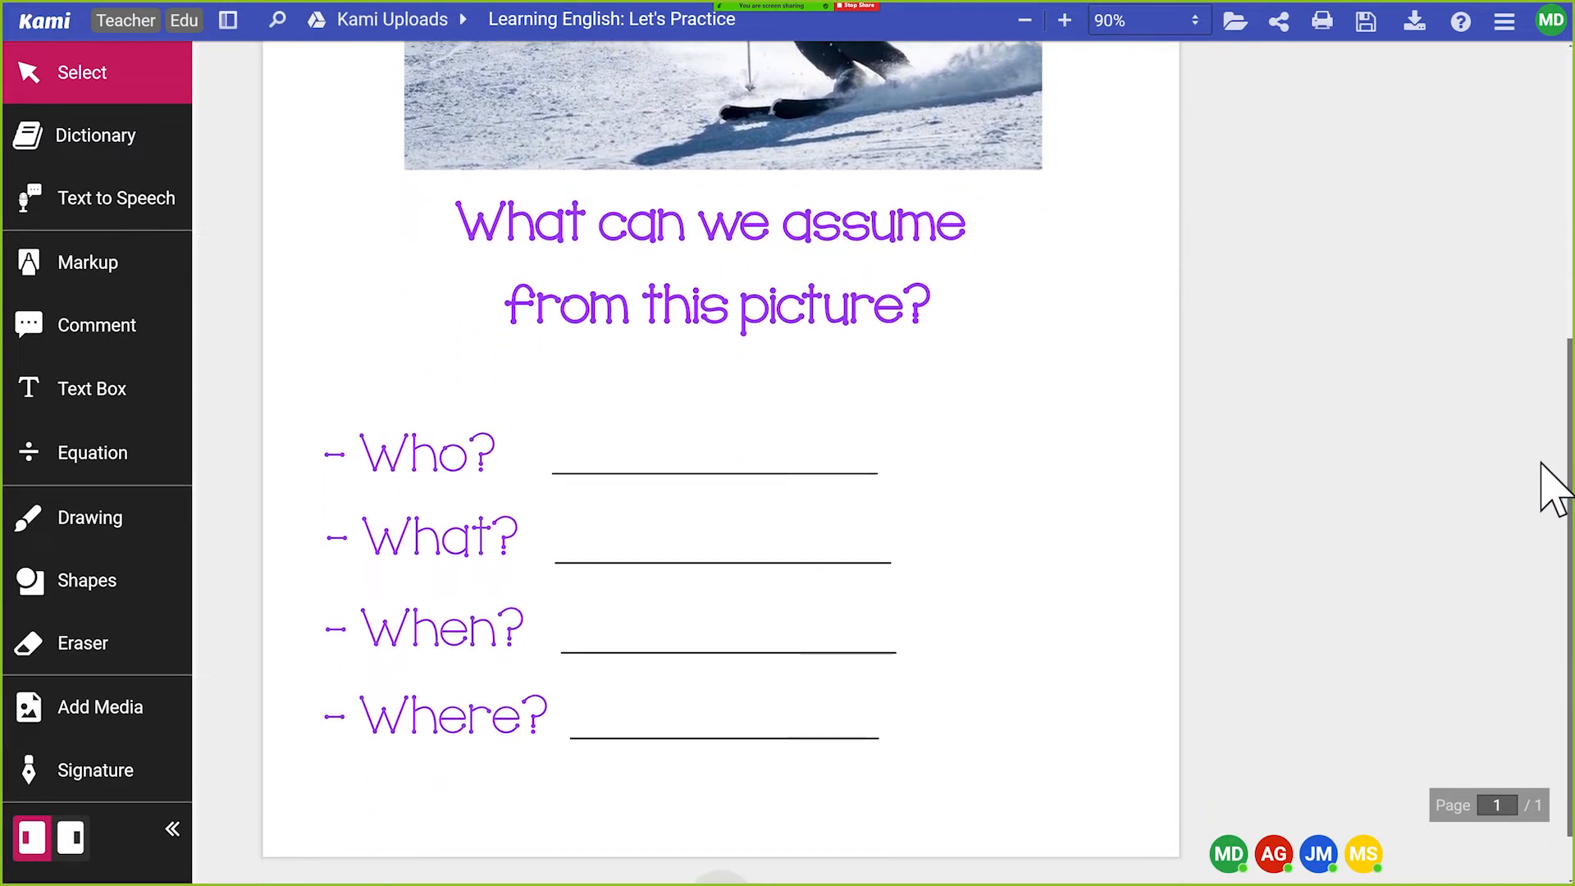
pyautogui.moveTo(1527, 447)
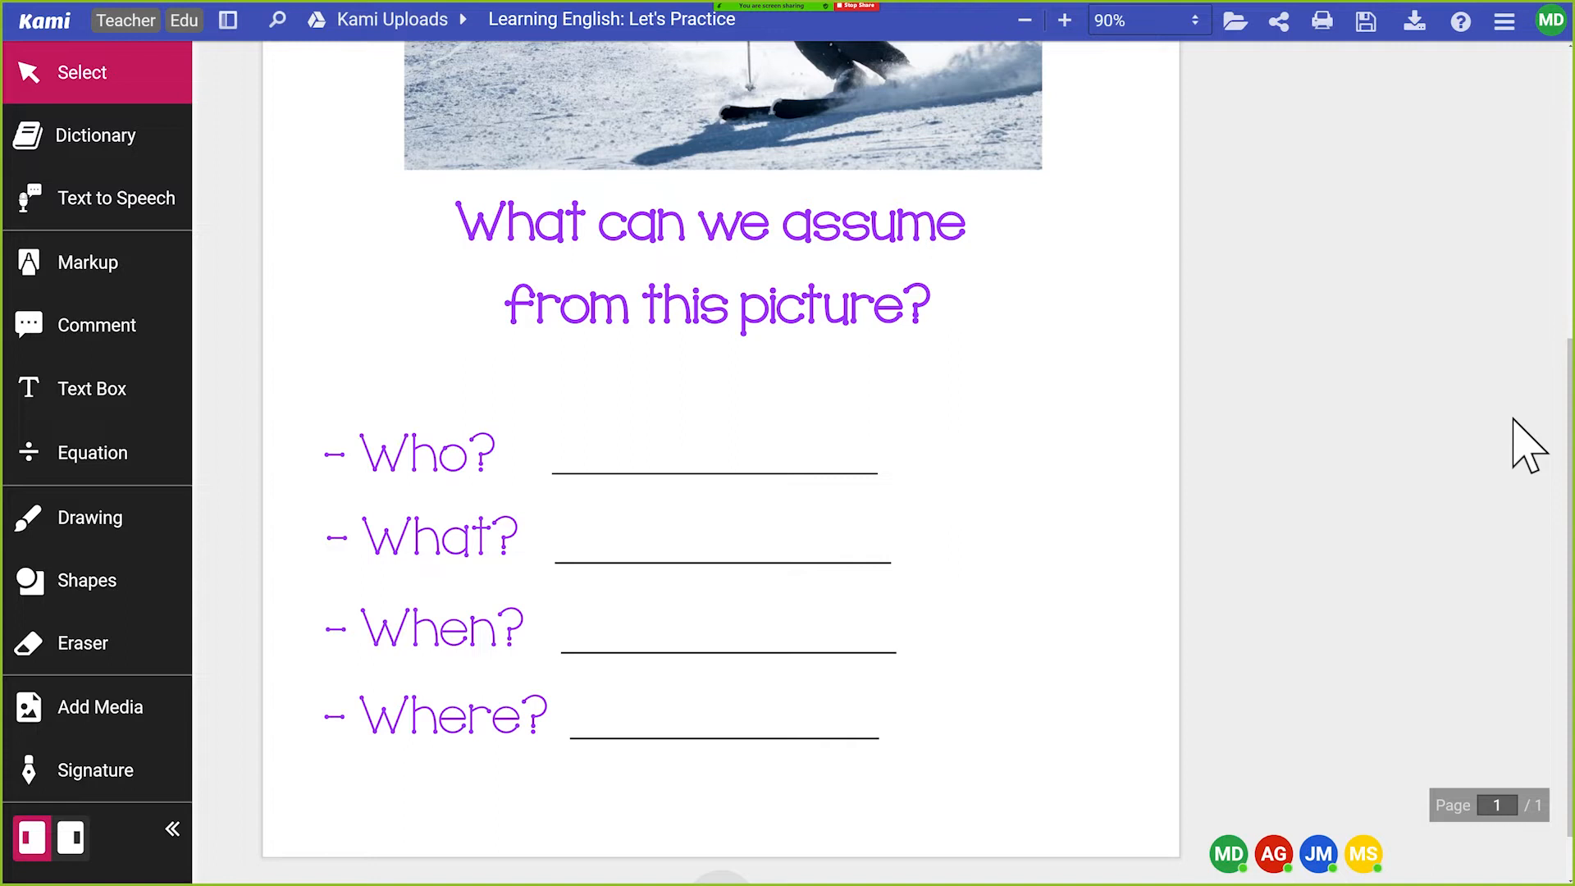
# Step: Type 'Friends skiing on a mountain' for Who, then draw a green check beside it
pyautogui.write('Friends skiing on a mountain')
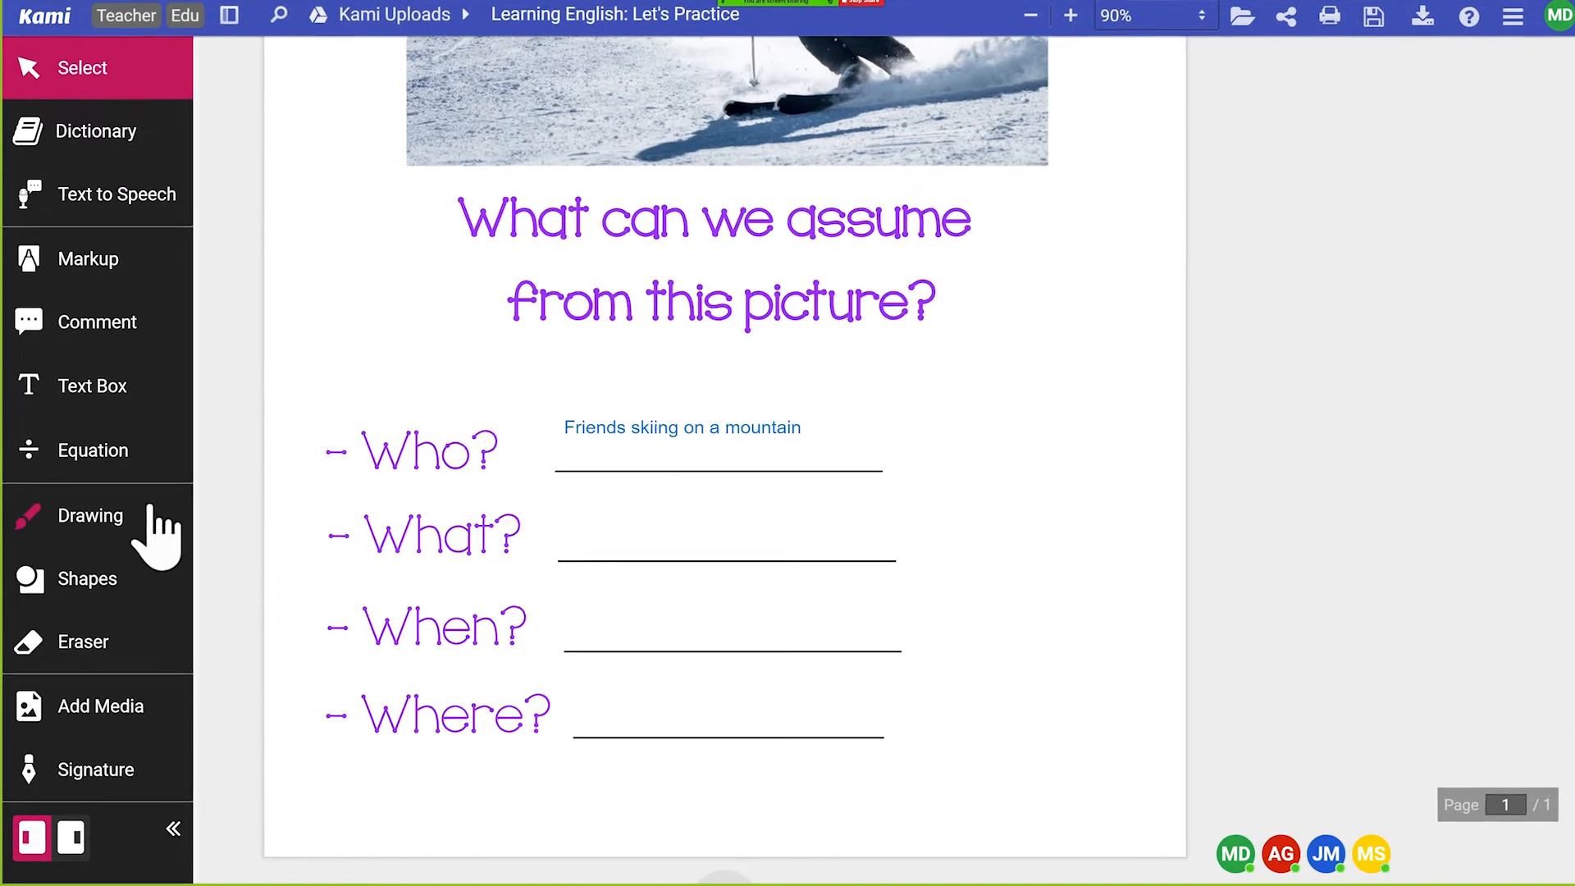
pyautogui.click(91, 516)
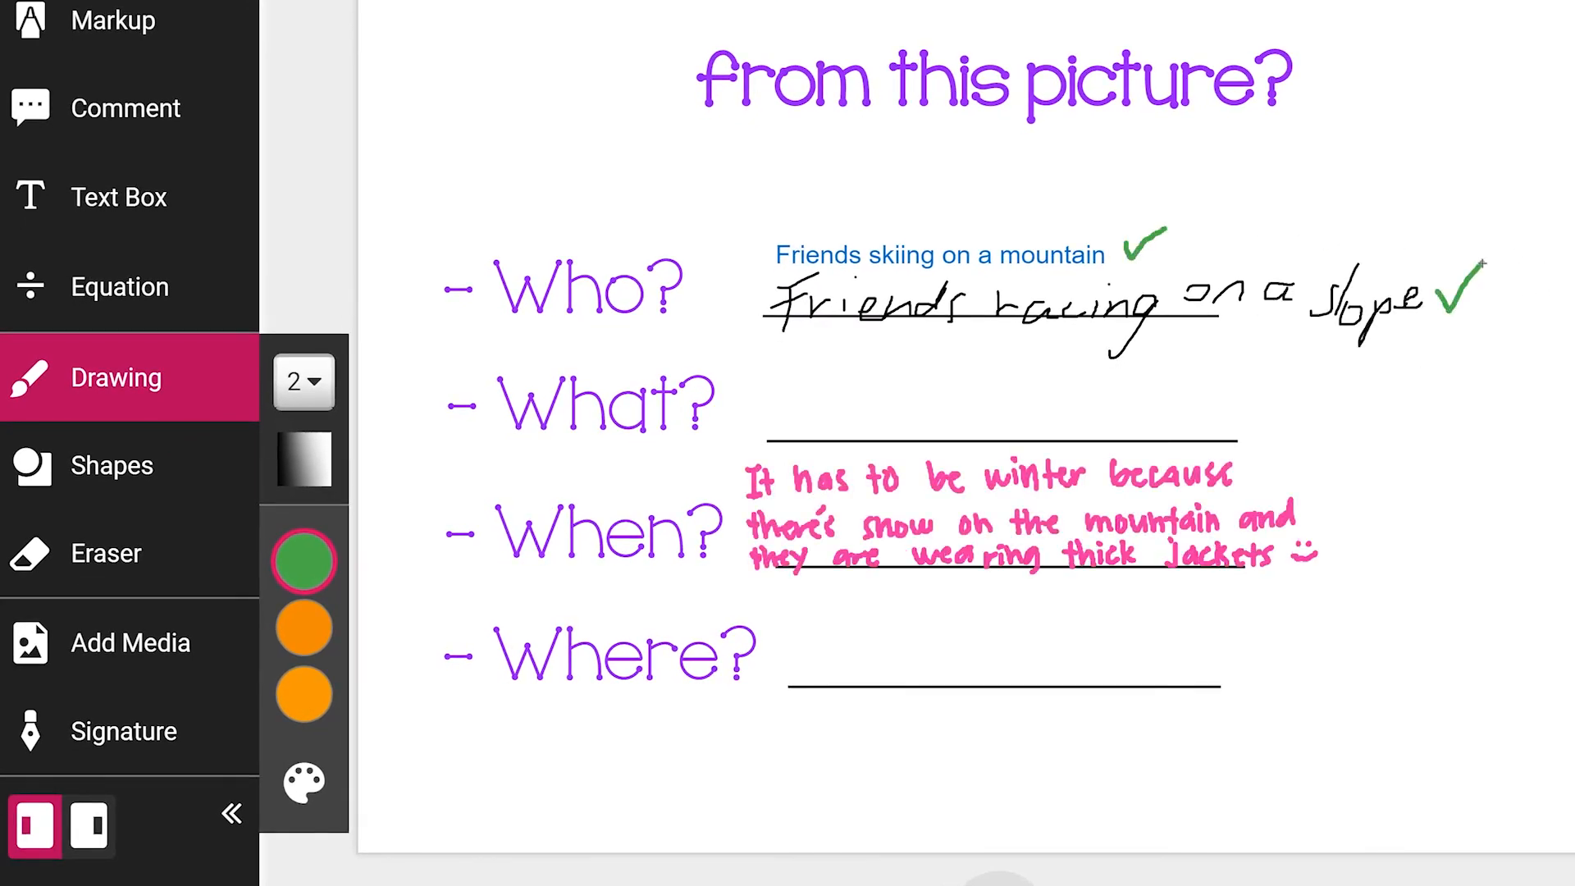
pyautogui.moveTo(1347, 482); pyautogui.dragTo(1377, 522)
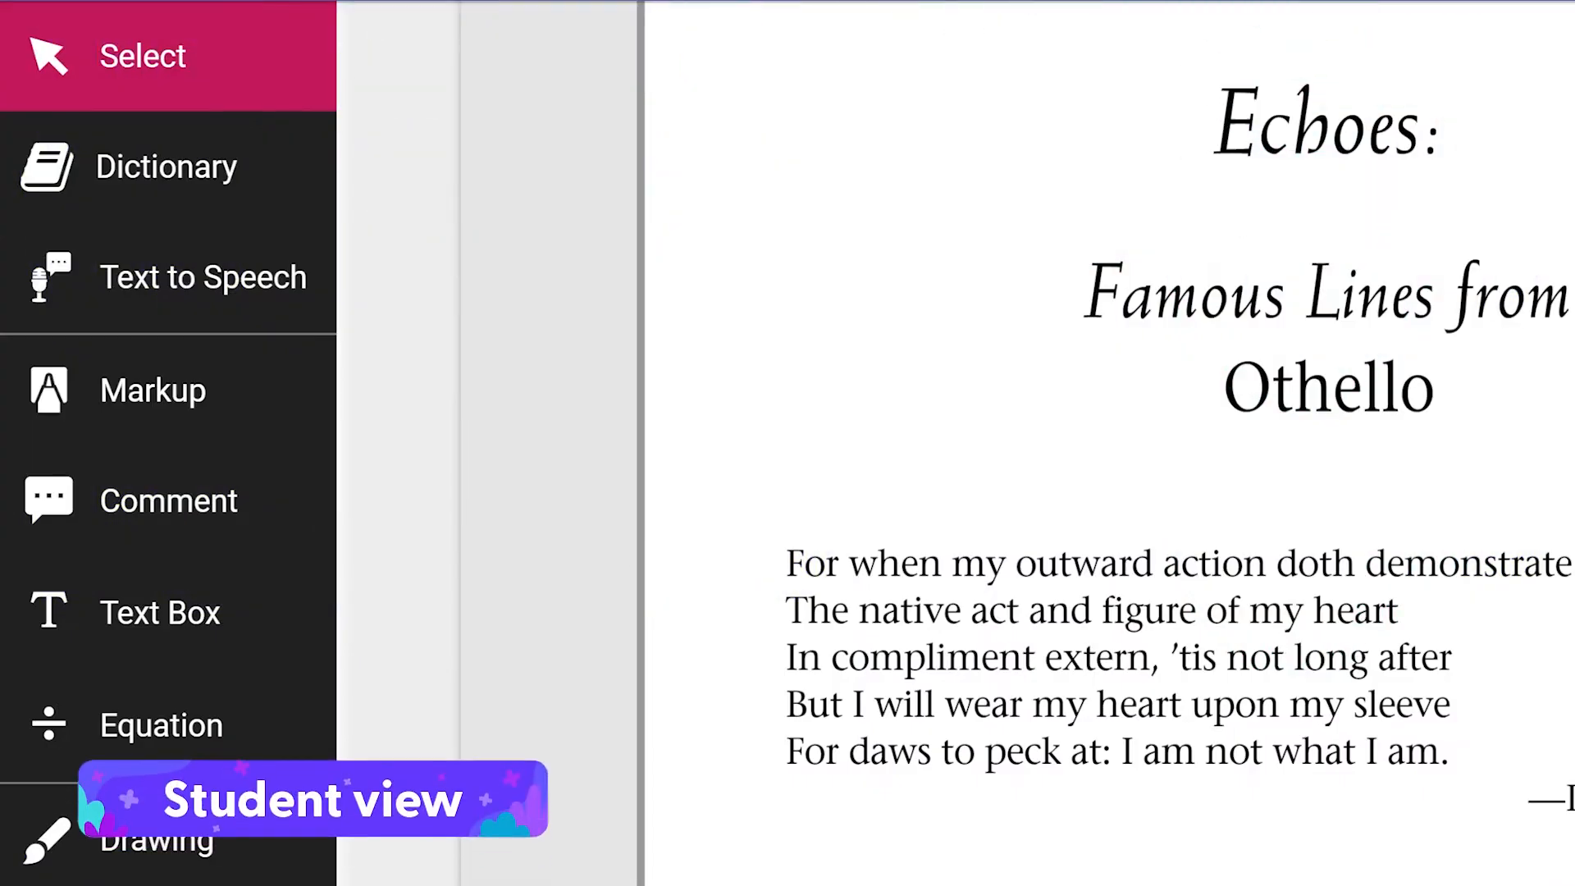
# Step: Read the Othello lines aloud with text-to-speech at 0.5x speed
pyautogui.scroll(-3)
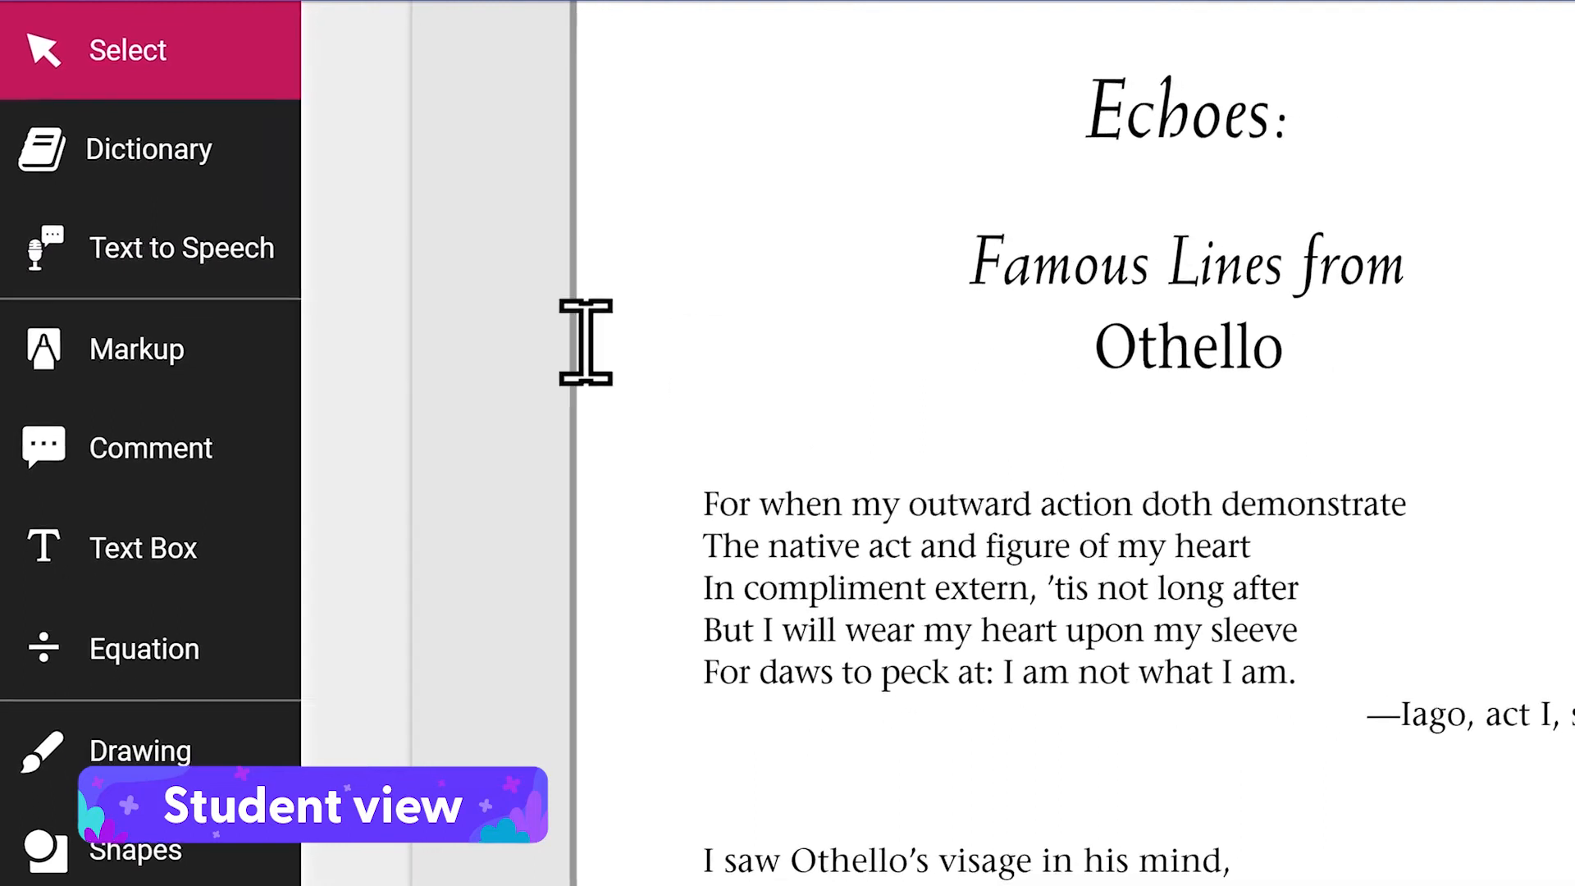
pyautogui.click(161, 248)
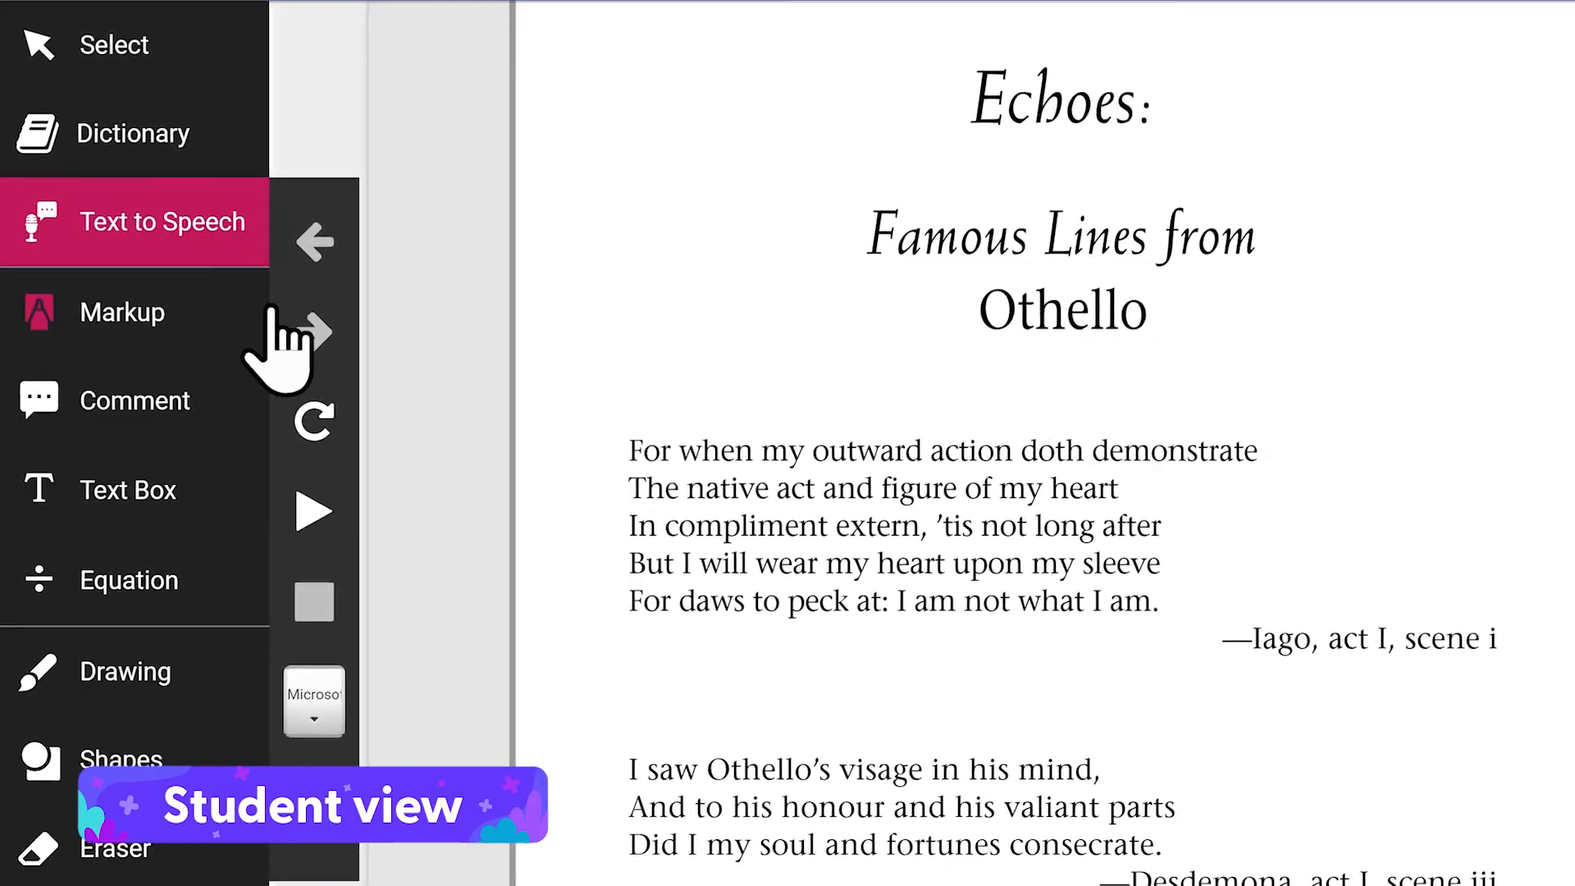
pyautogui.click(313, 700)
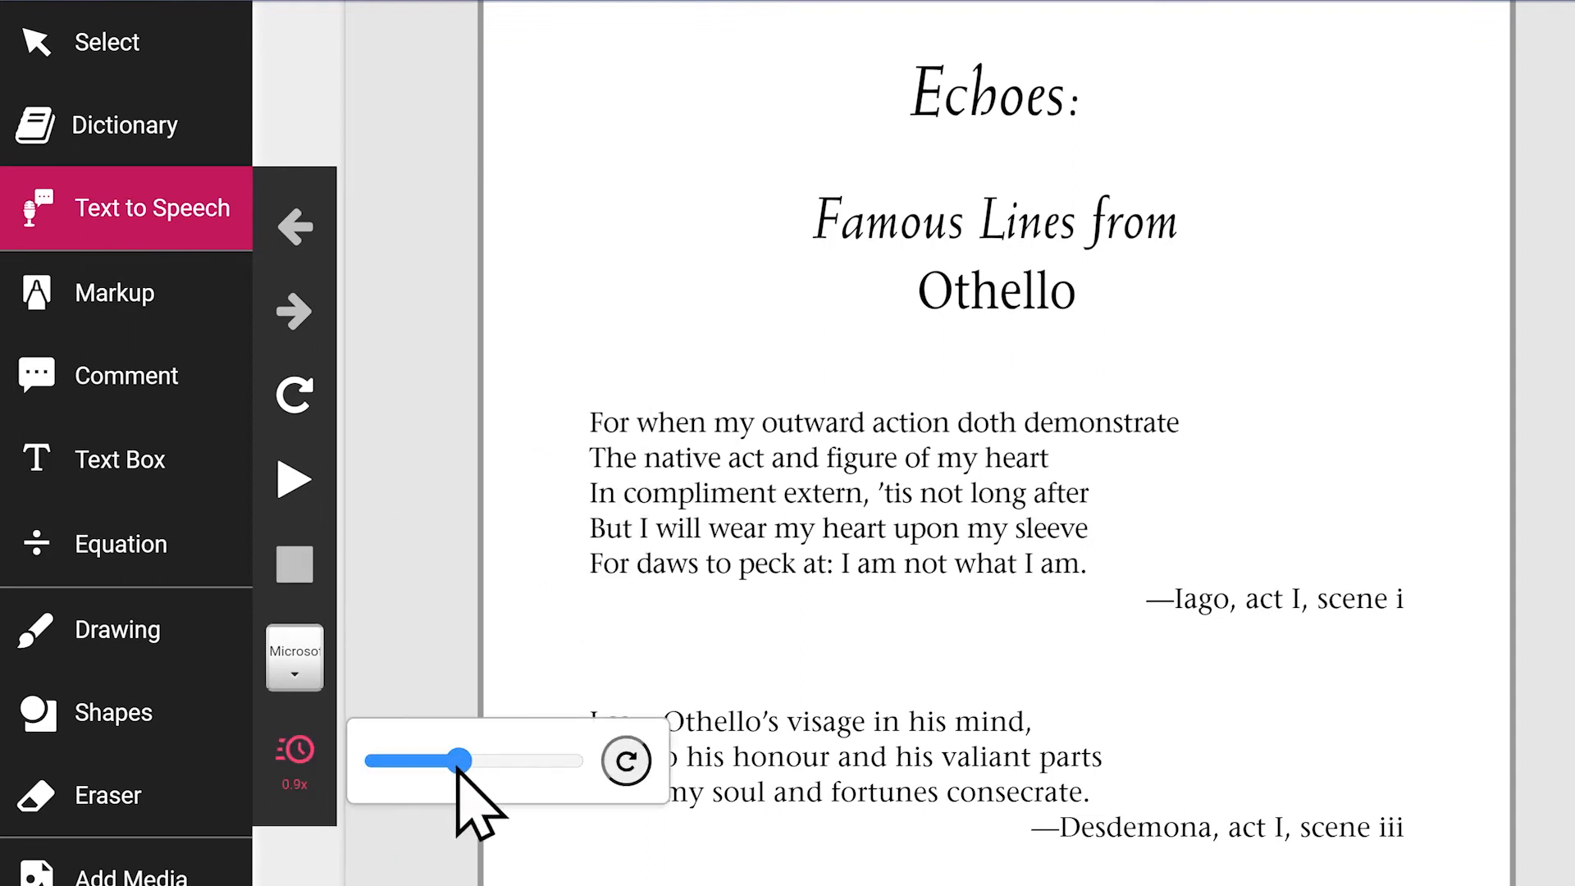
pyautogui.moveTo(458, 760); pyautogui.dragTo(397, 760)
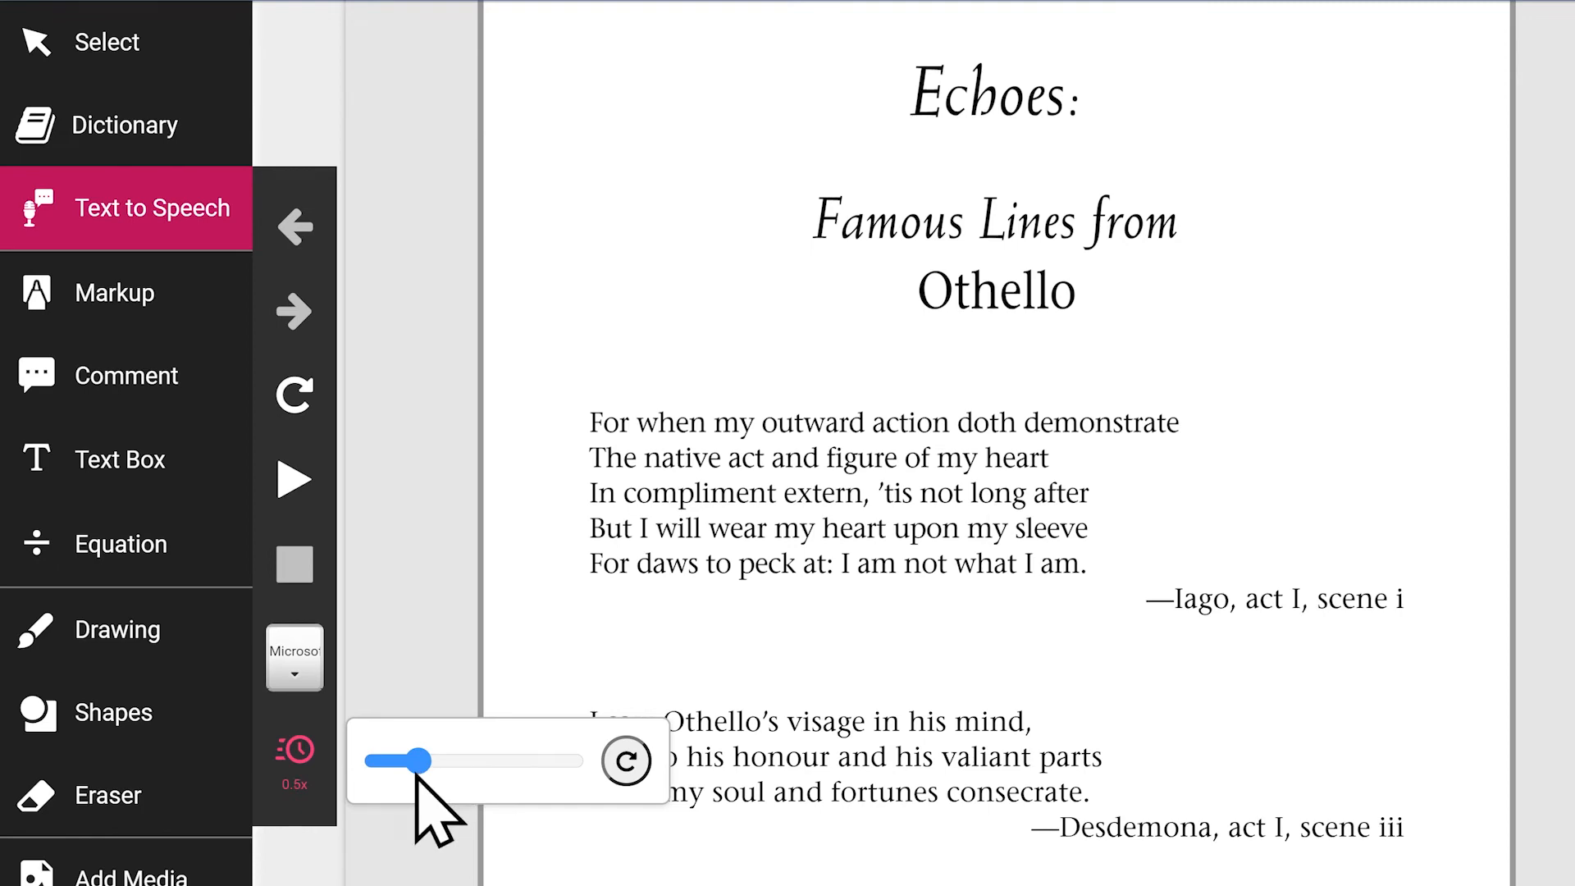